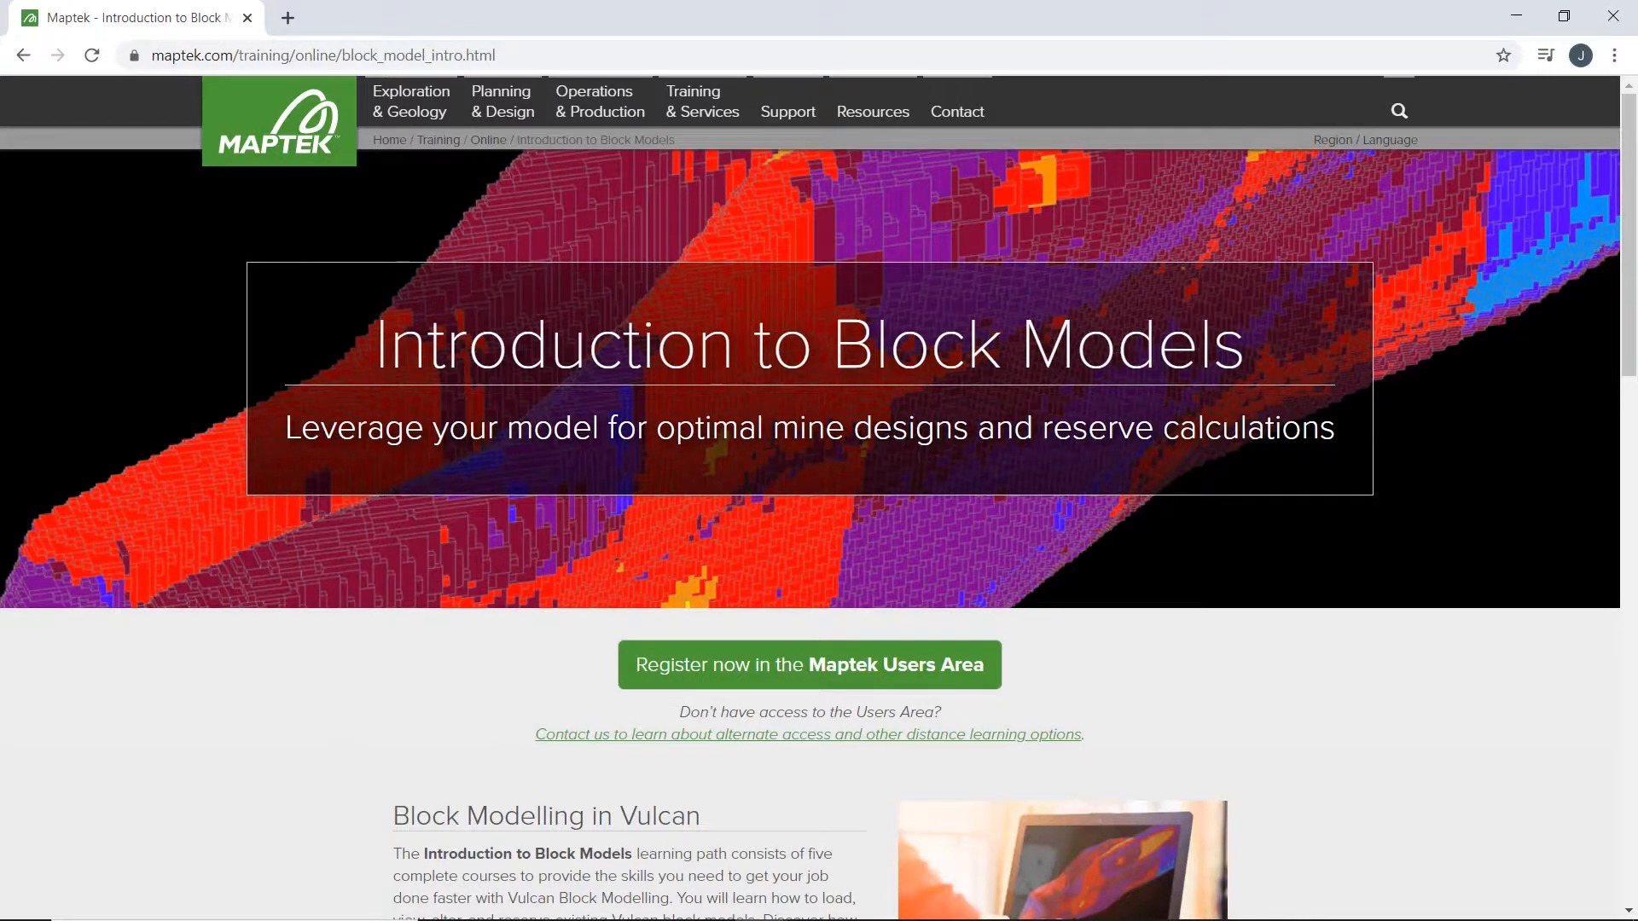
Limit block selection to lith tq2 blocks with test condition 'au_id gt 0.5'.
scroll("down", 3)
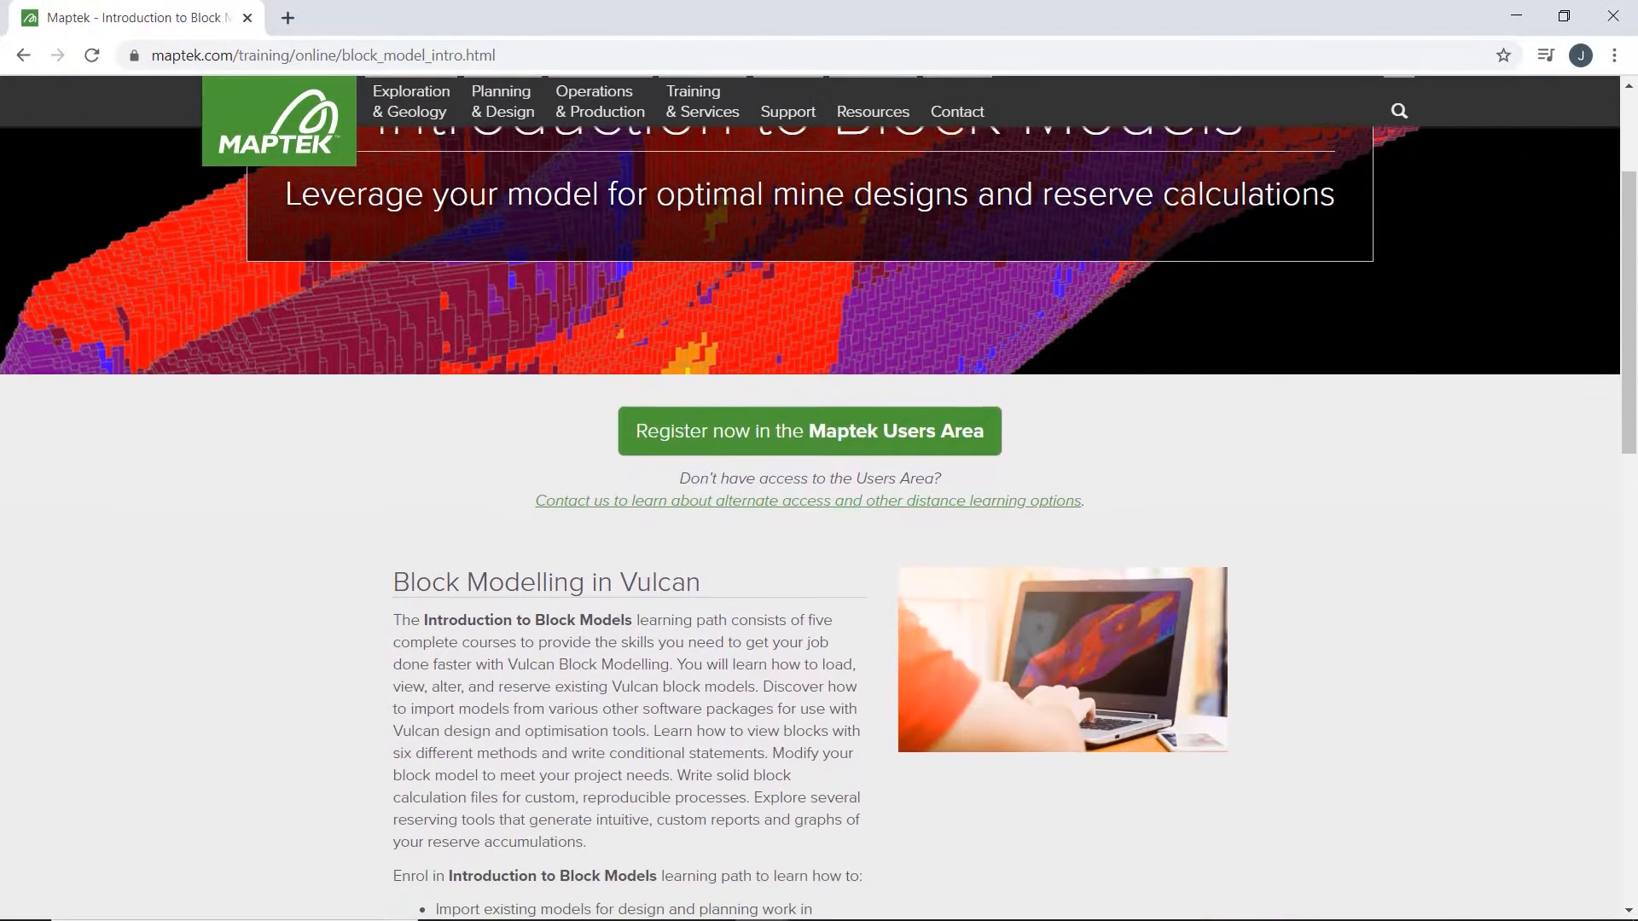
scroll("down", 3)
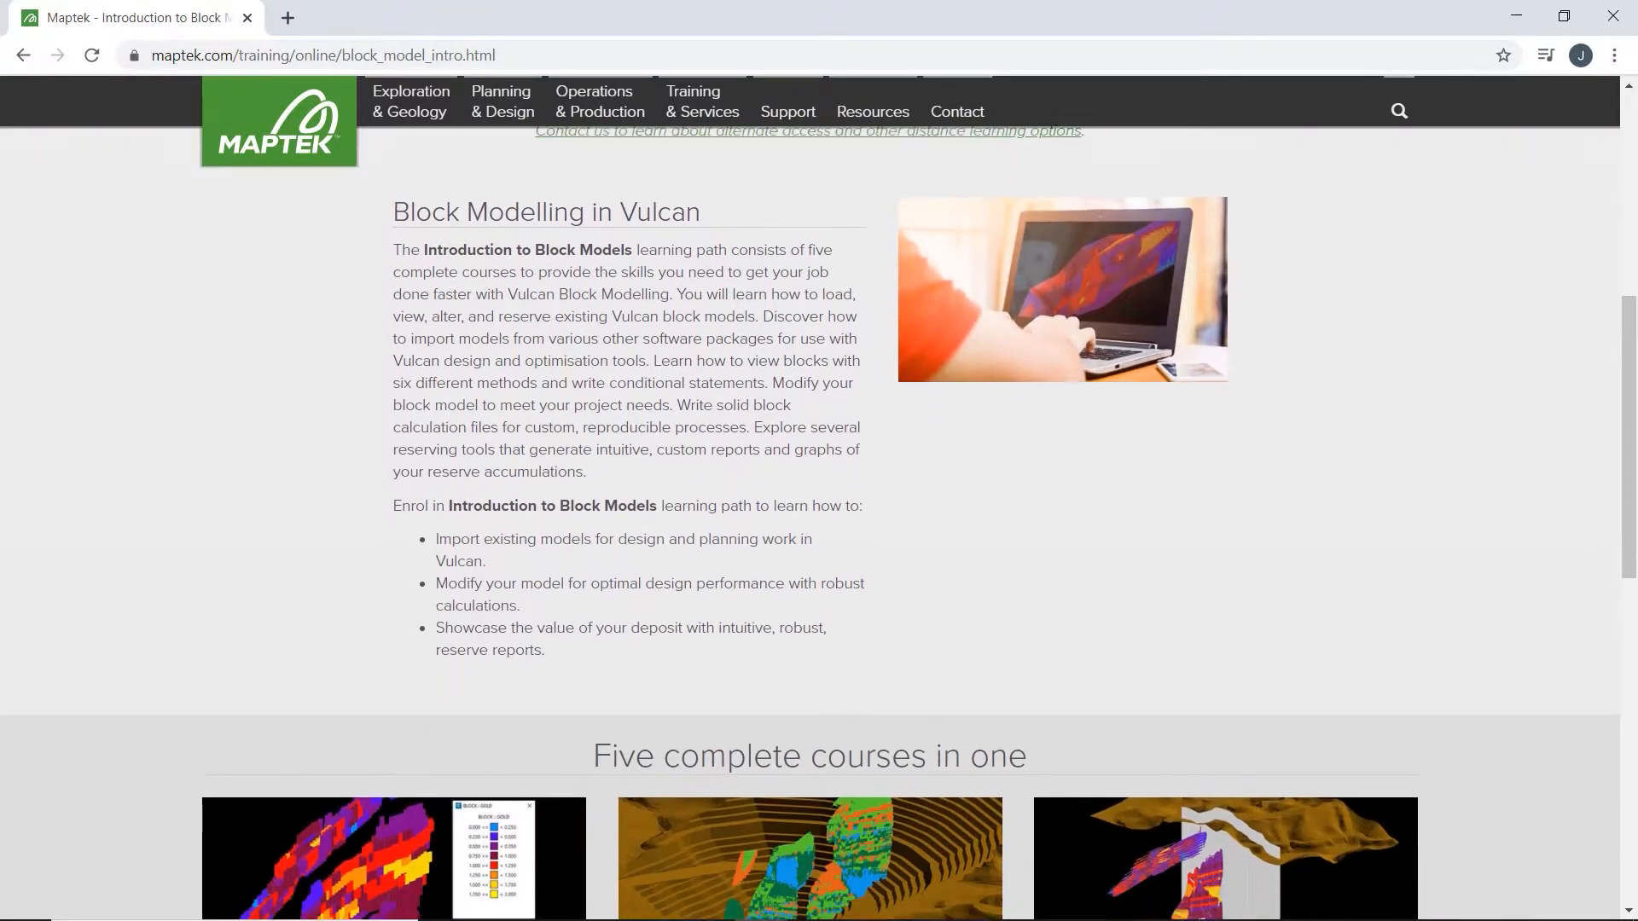
scroll("down", 3)
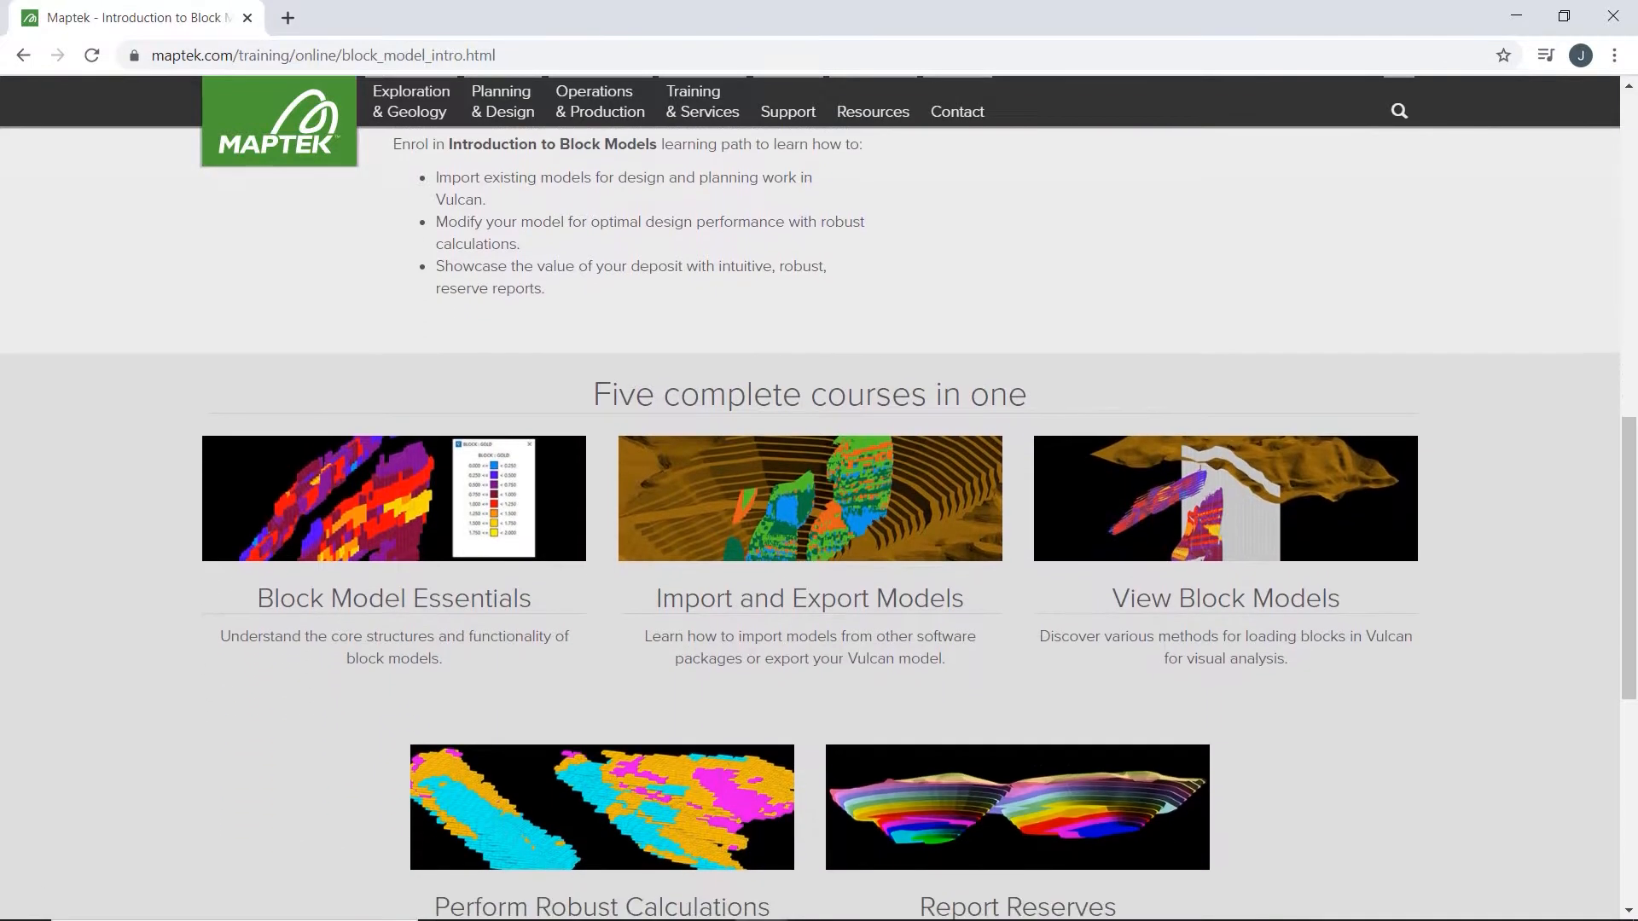
scroll("down", 3)
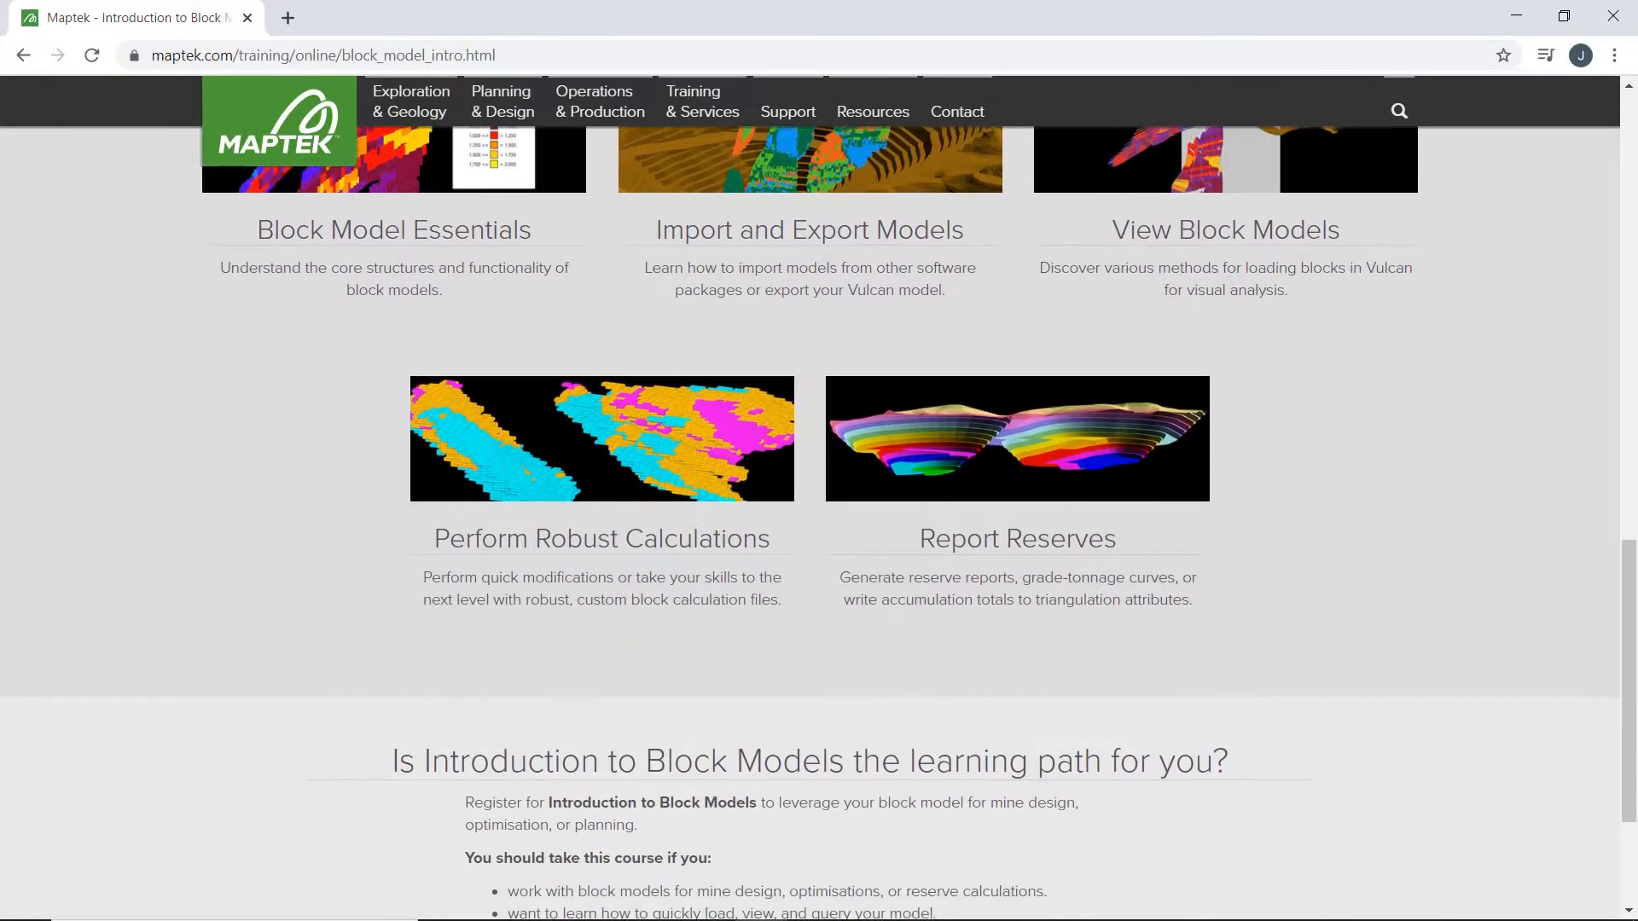
scroll("down", 3)
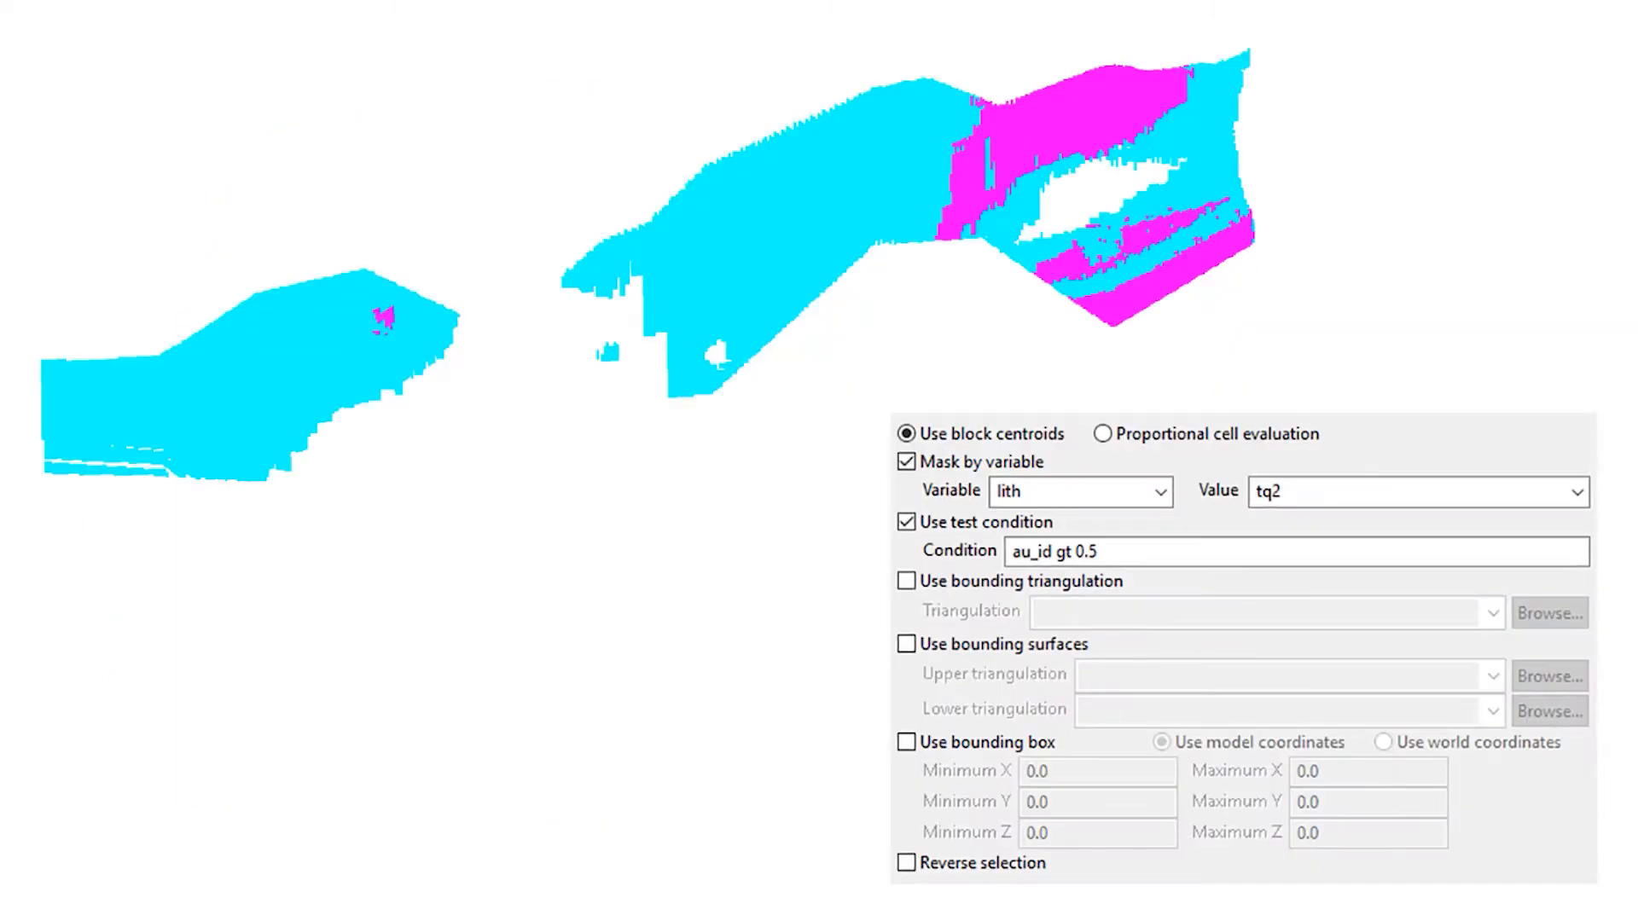
left_click(906, 463)
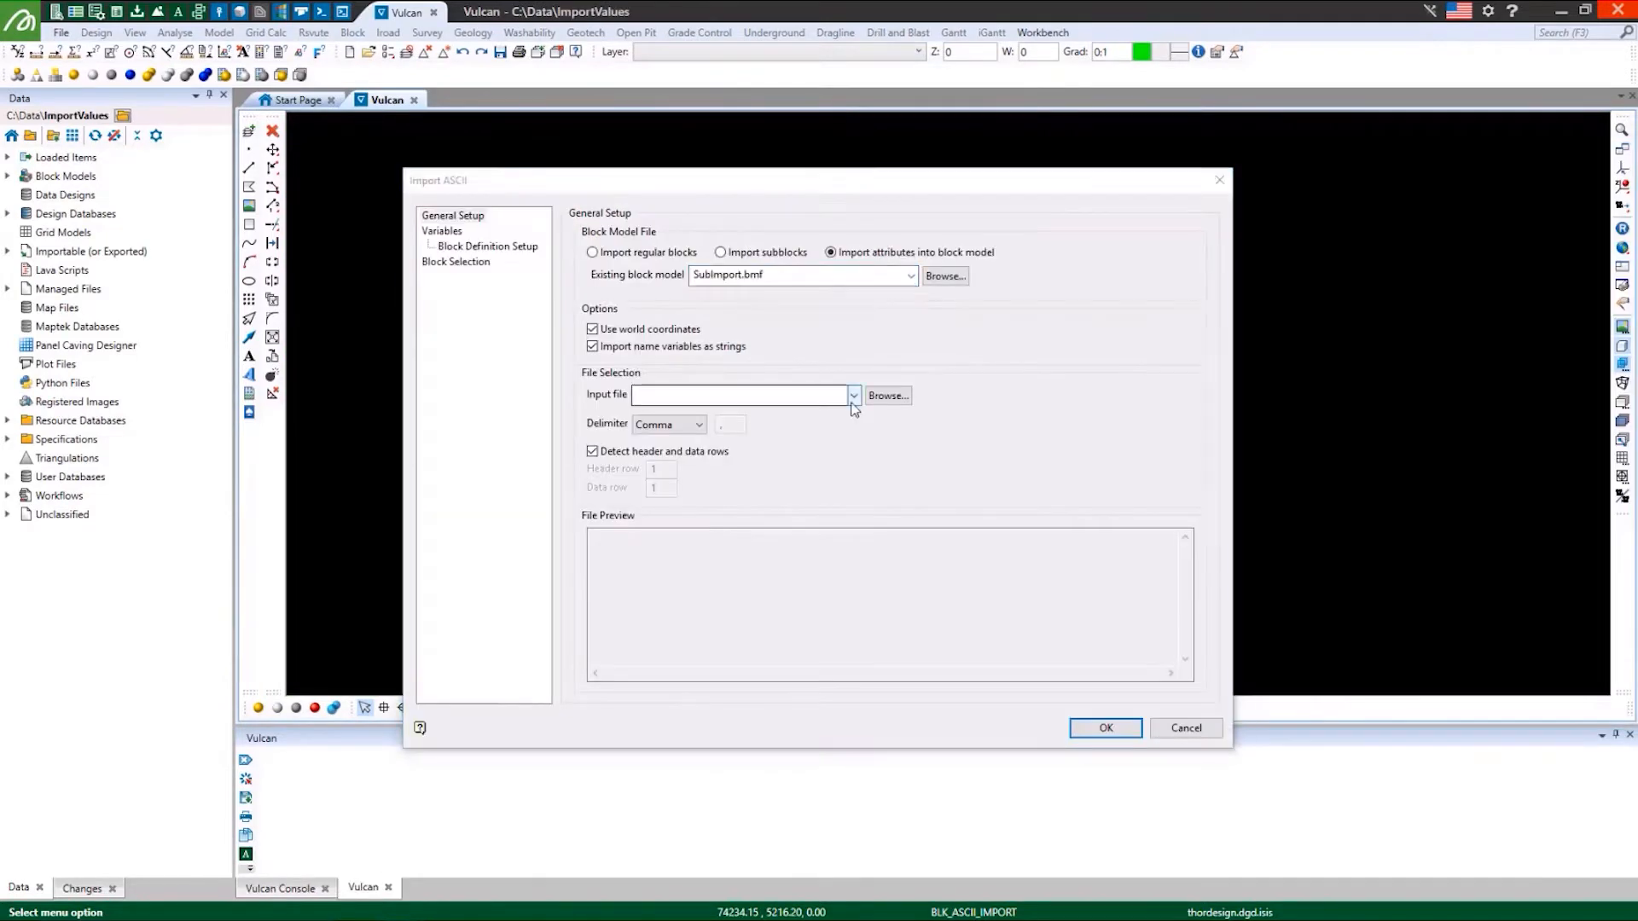
Choose the ASCII import file and digitise a line point between green grid points.
left_click(1104, 729)
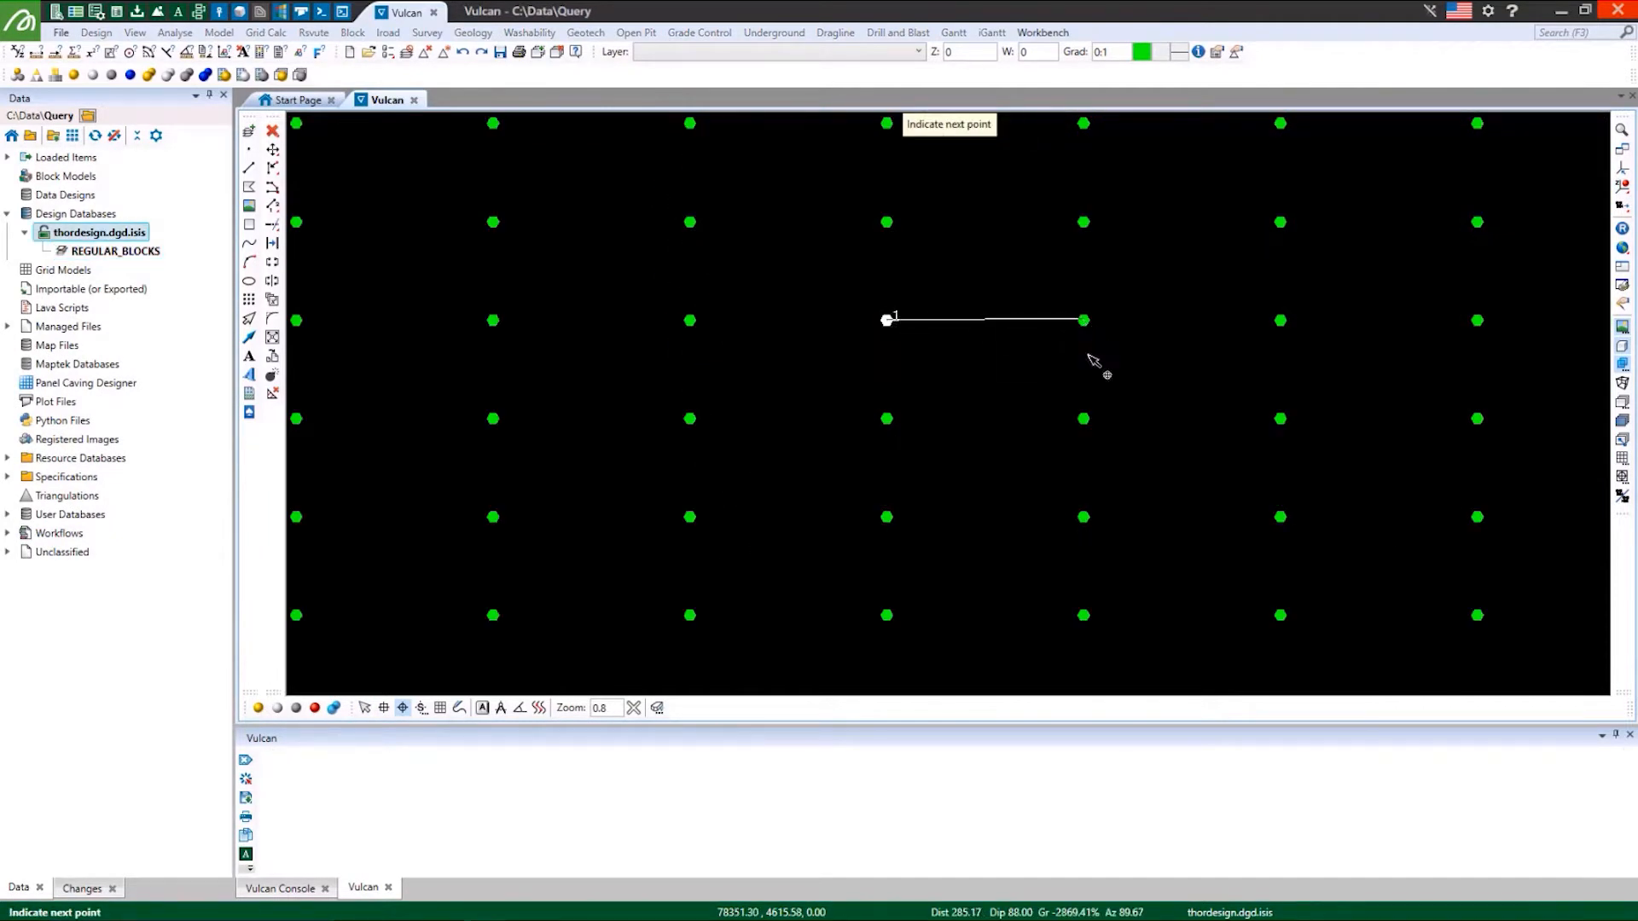
left_click(1084, 319)
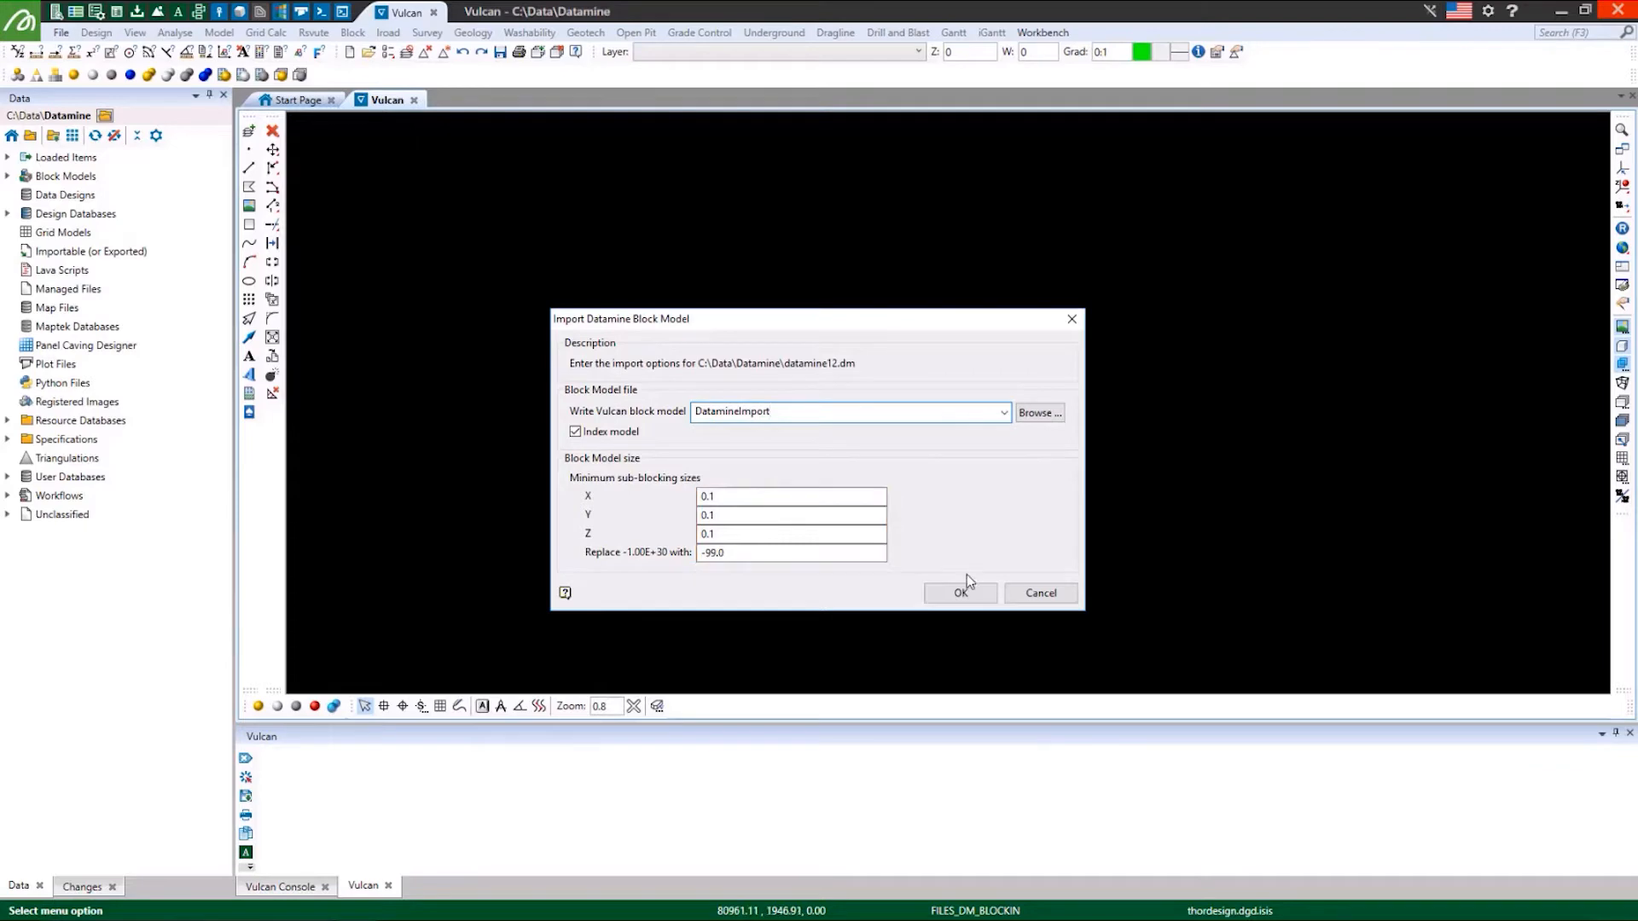
Confirm the Datamine import to DatamineImport and accept the field mapping.
left_click(961, 592)
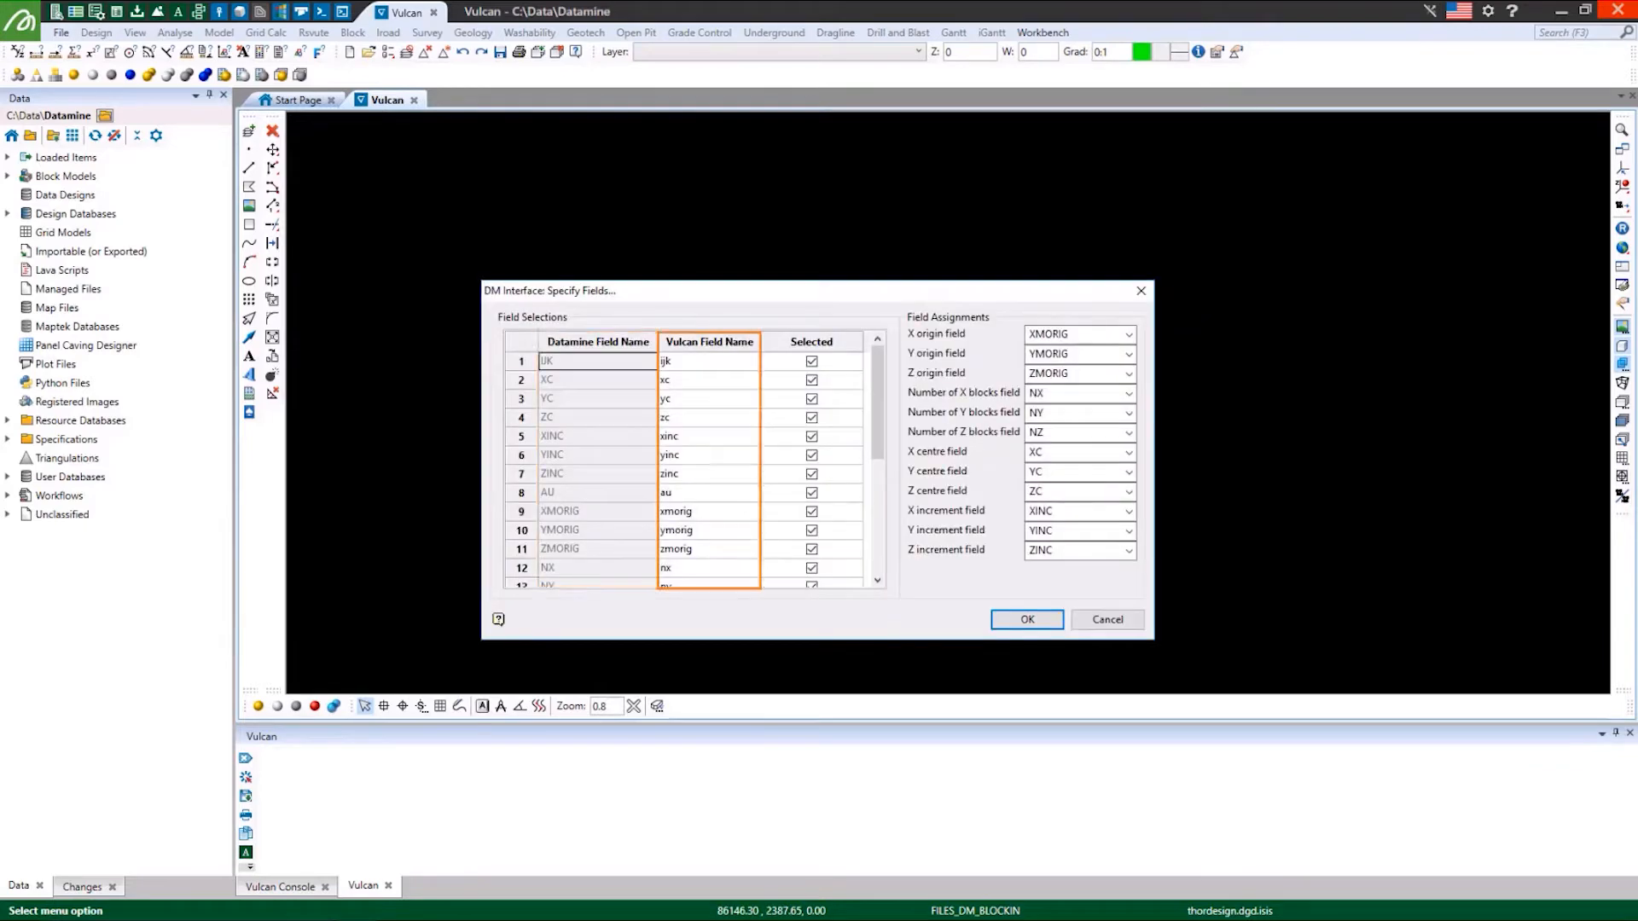
left_click(1025, 618)
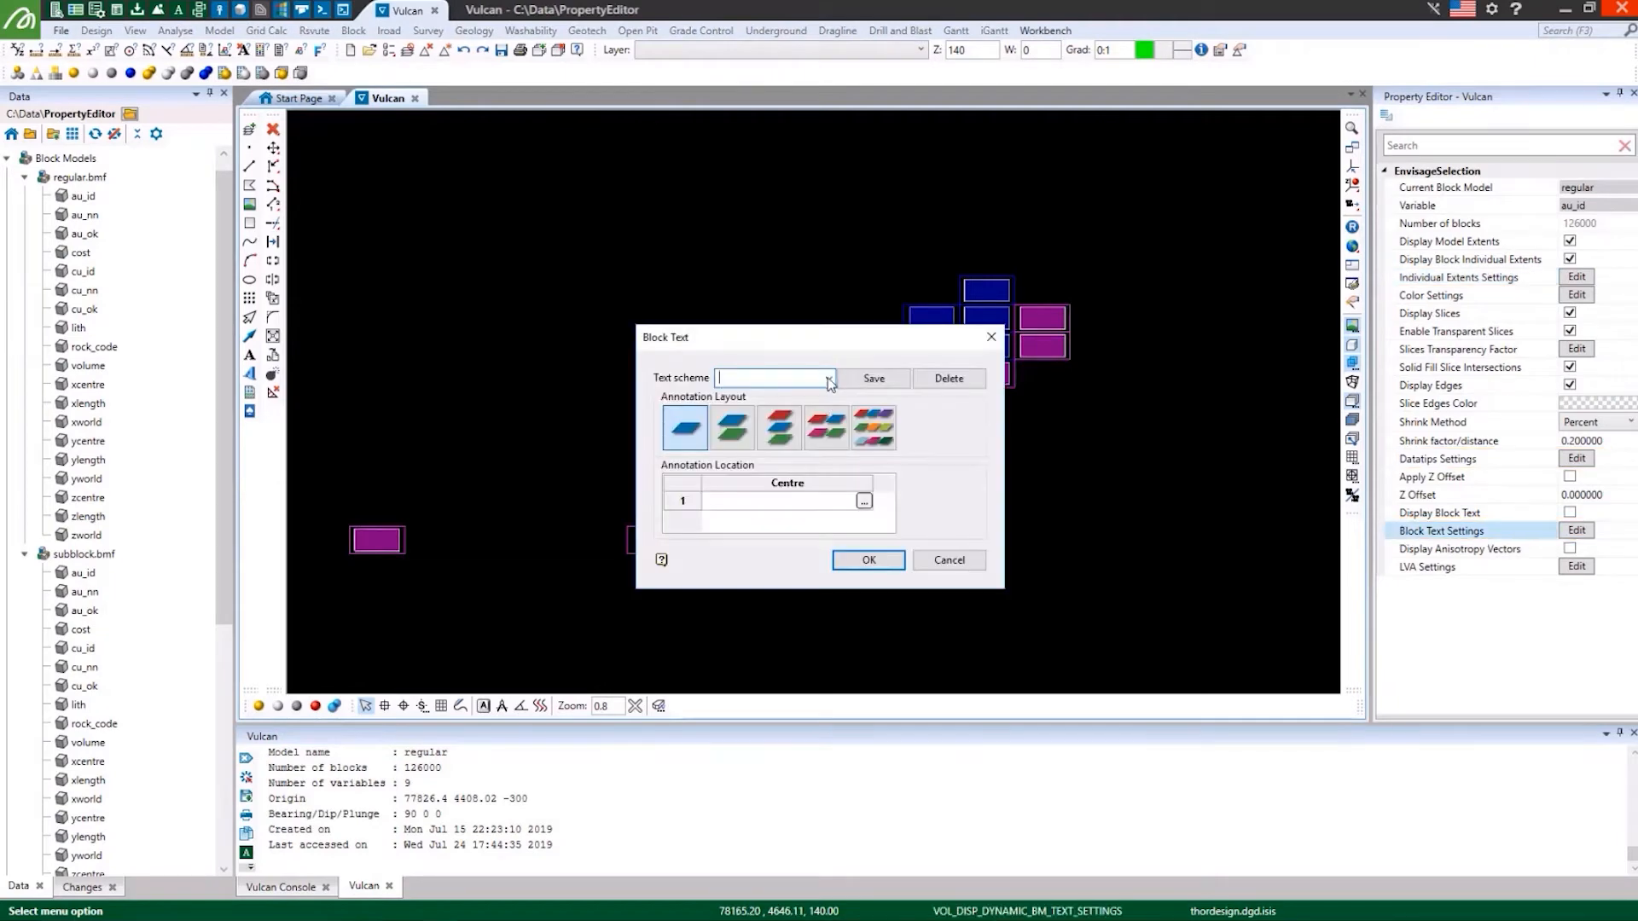
Show the saved block text schemes for the regular block model.
left_click(869, 559)
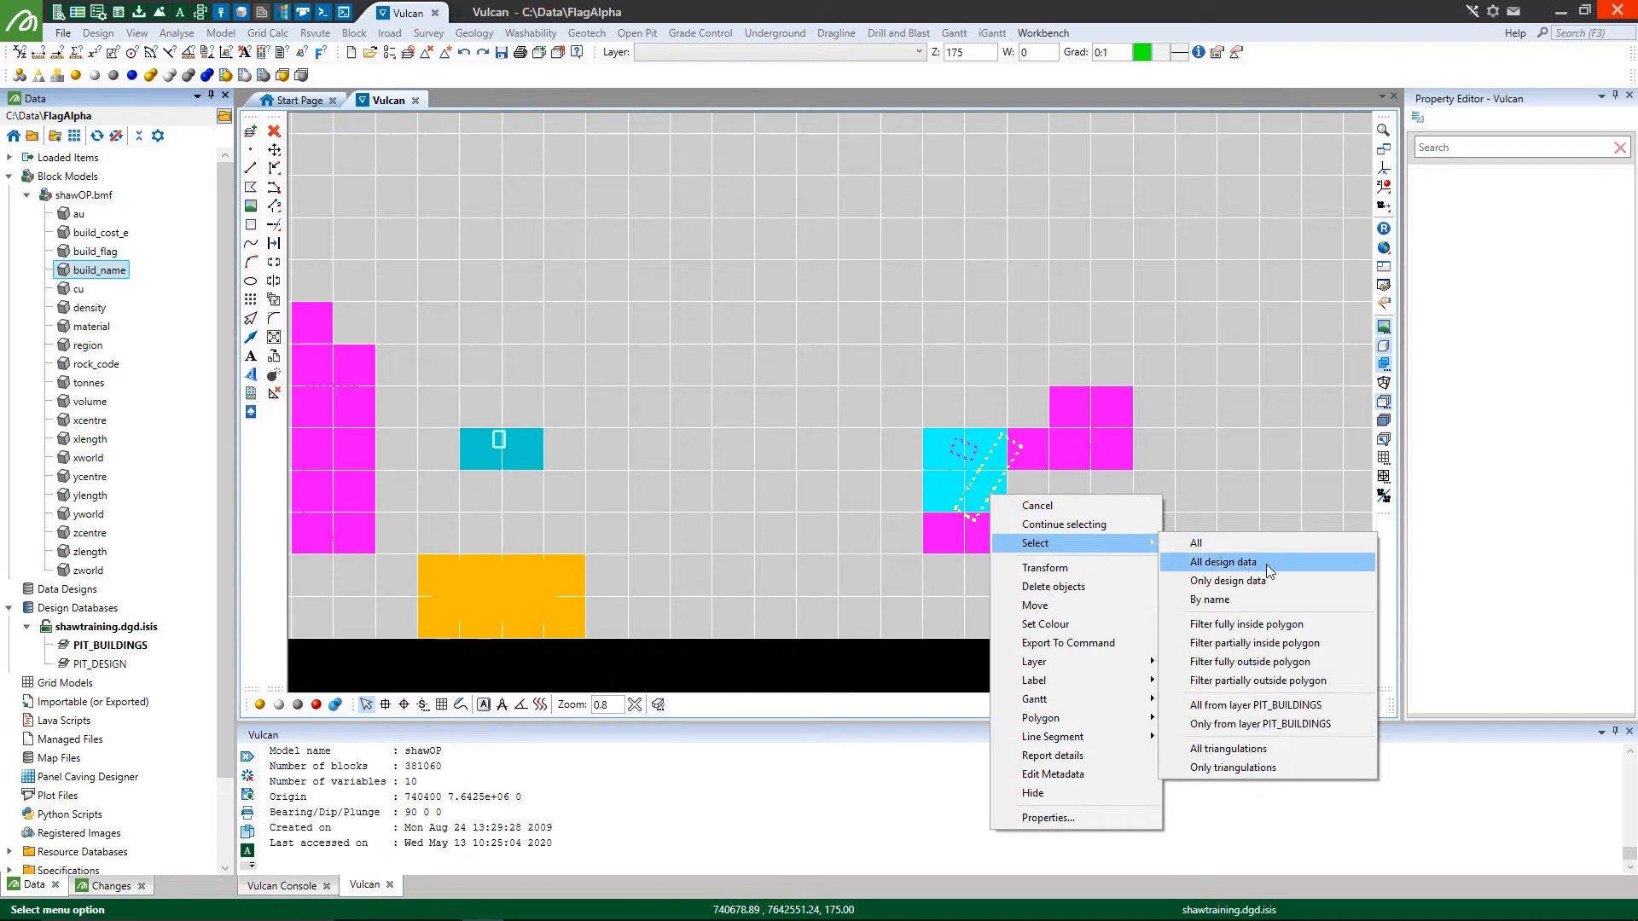
Select all design data and apply the Fraction text scheme labelling topo_fract.
left_click(1222, 562)
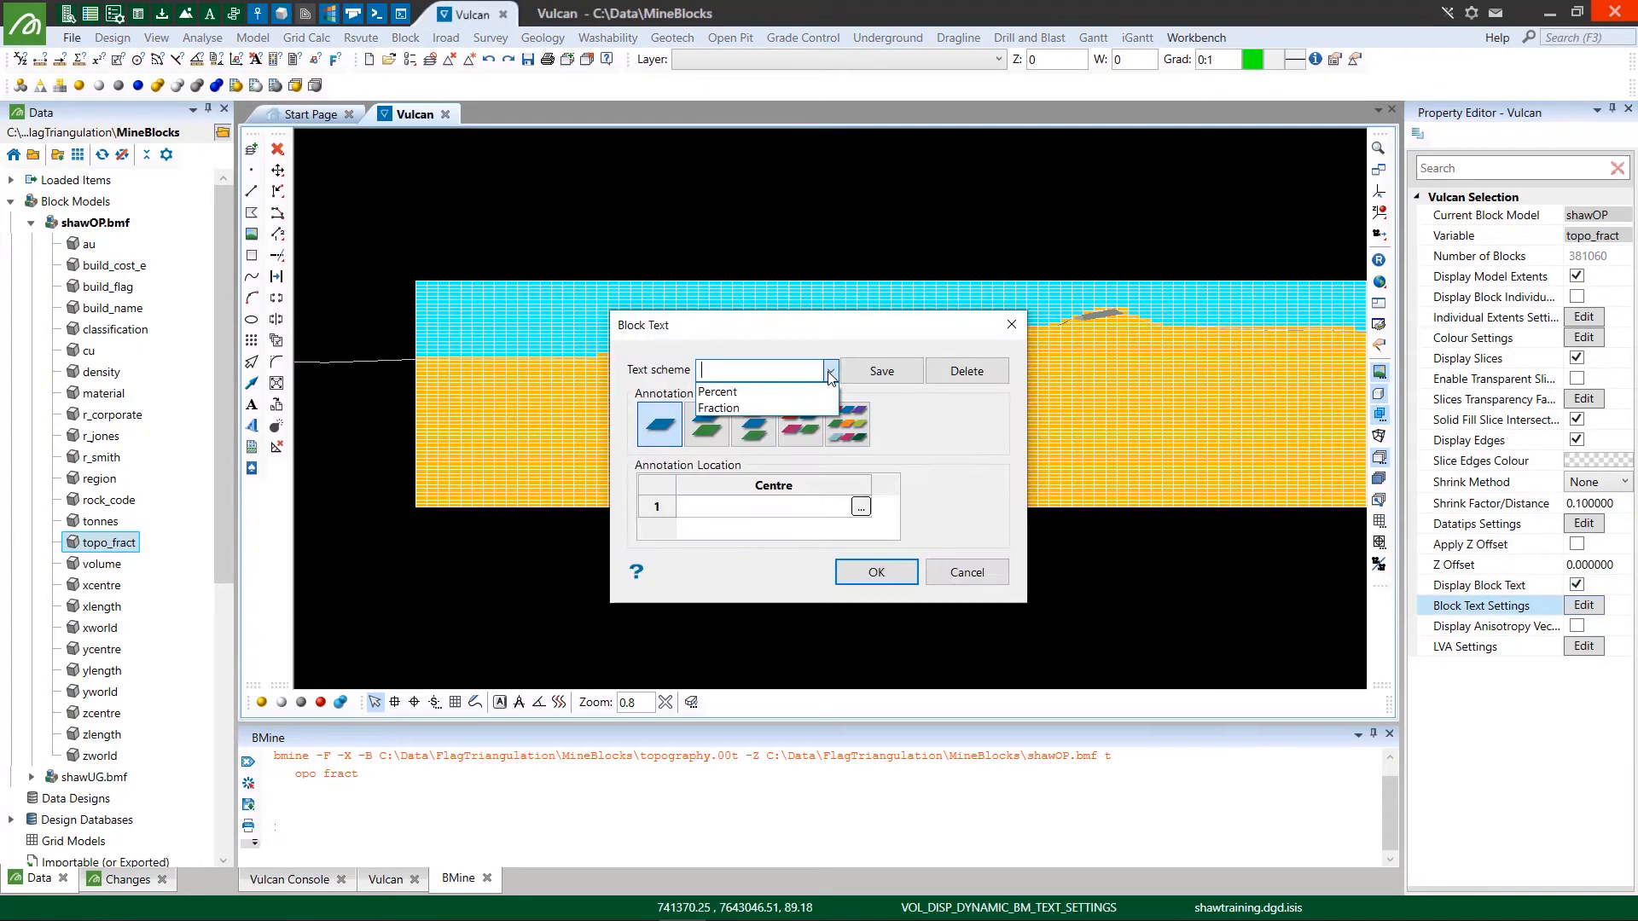
left_click(717, 408)
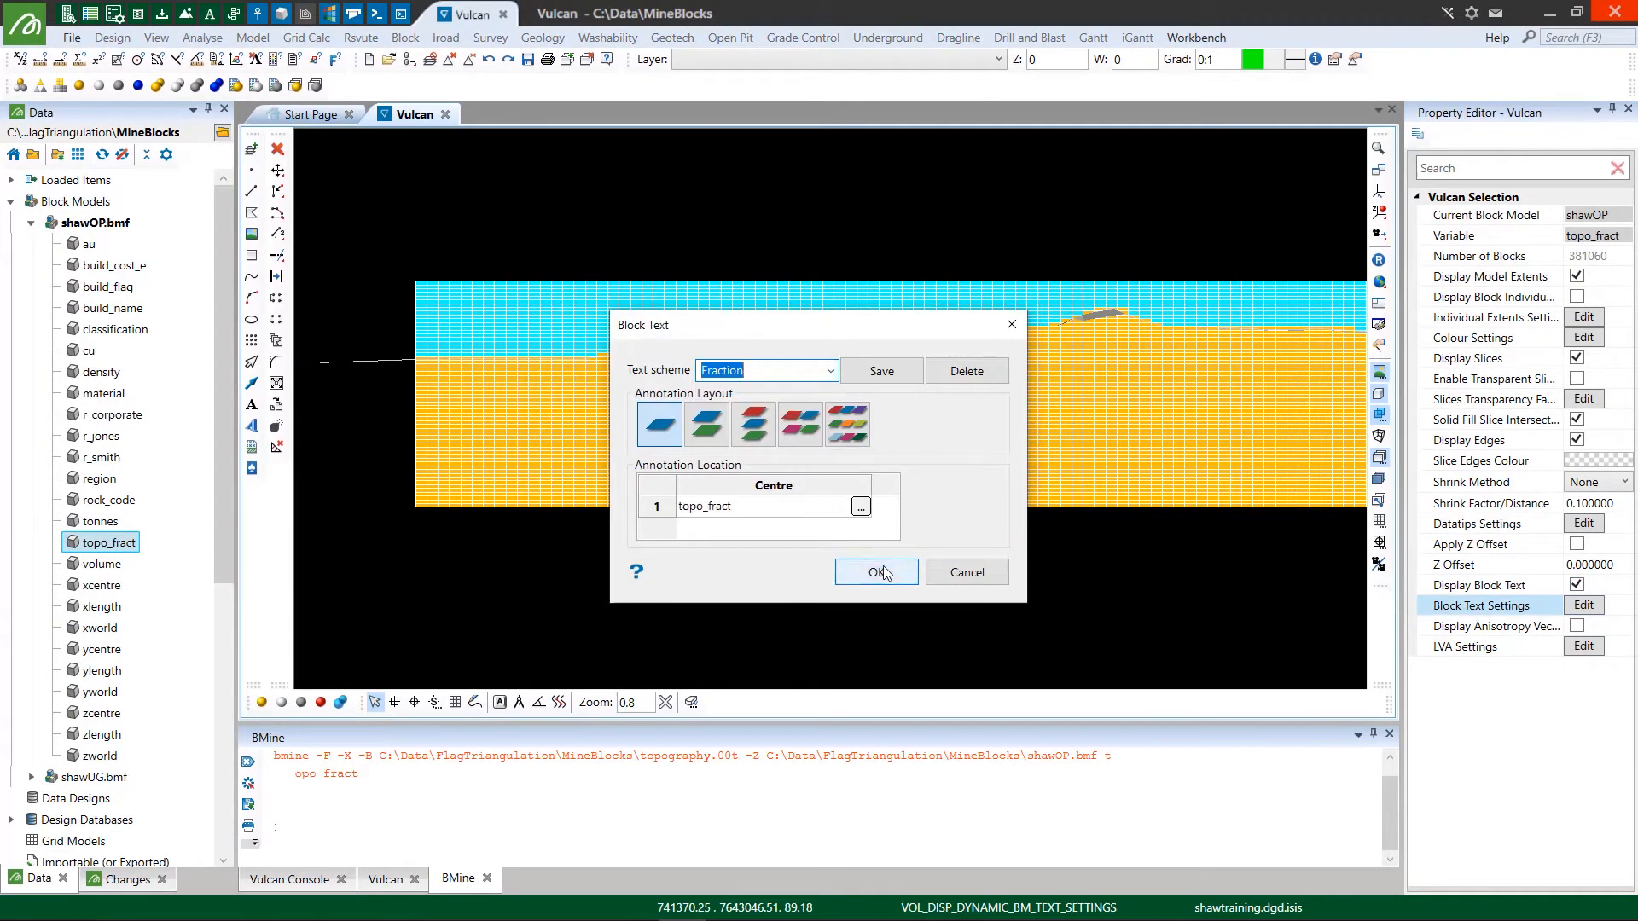
left_click(876, 572)
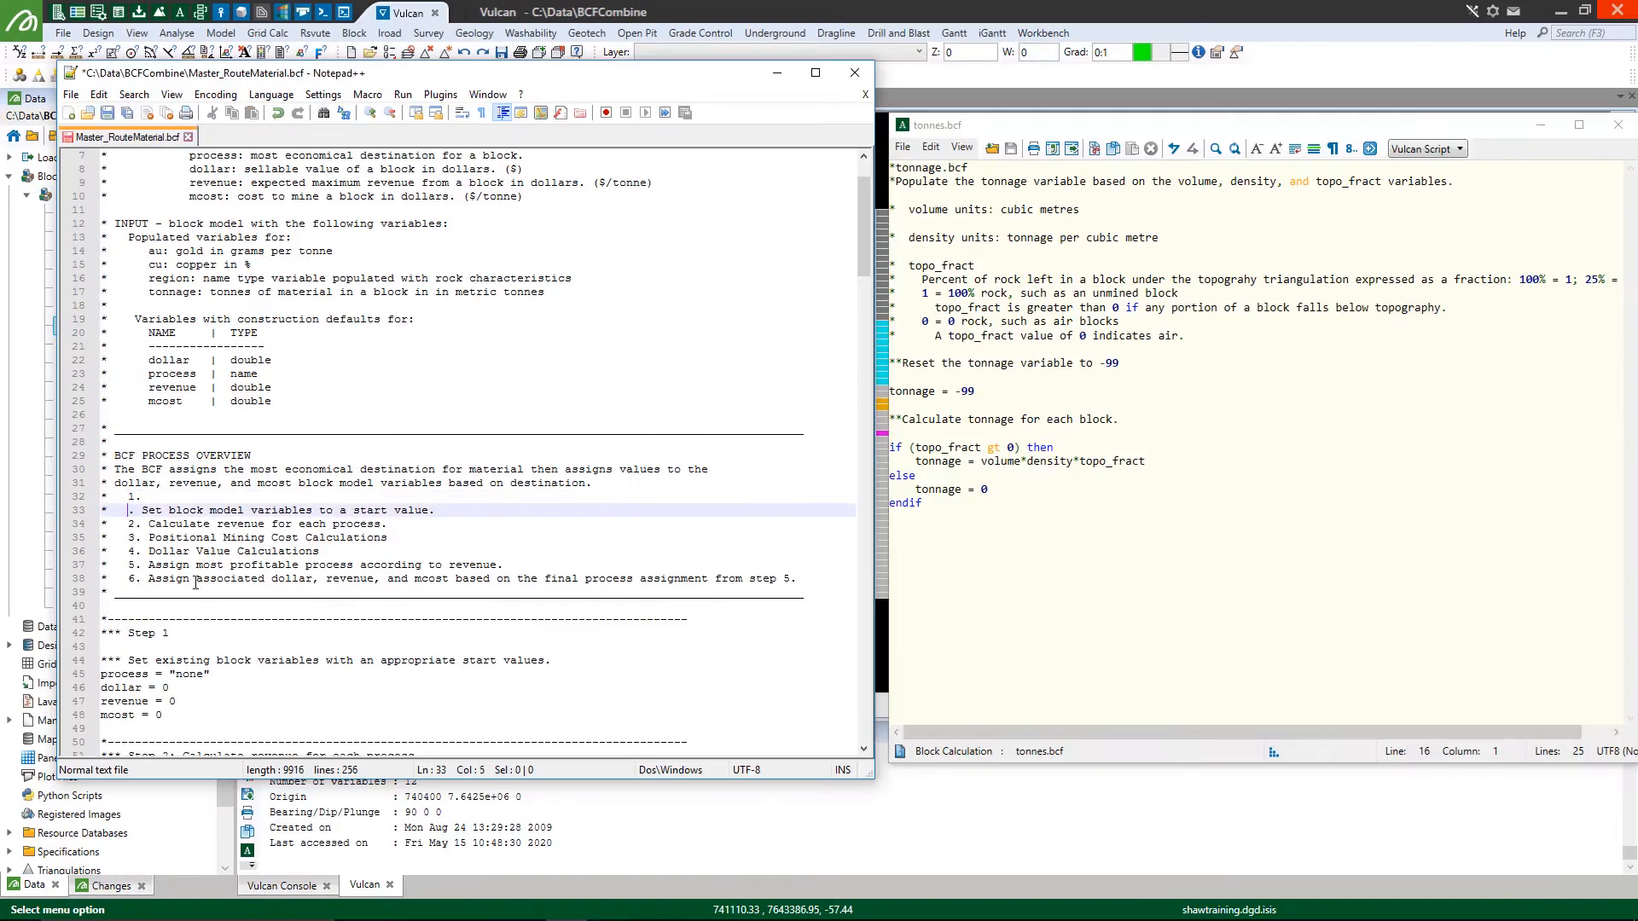
Begin the '1. Calculate tonnage' entry in the Master_RouteMaterial.bcf overview.
type("Calculate tonnage")
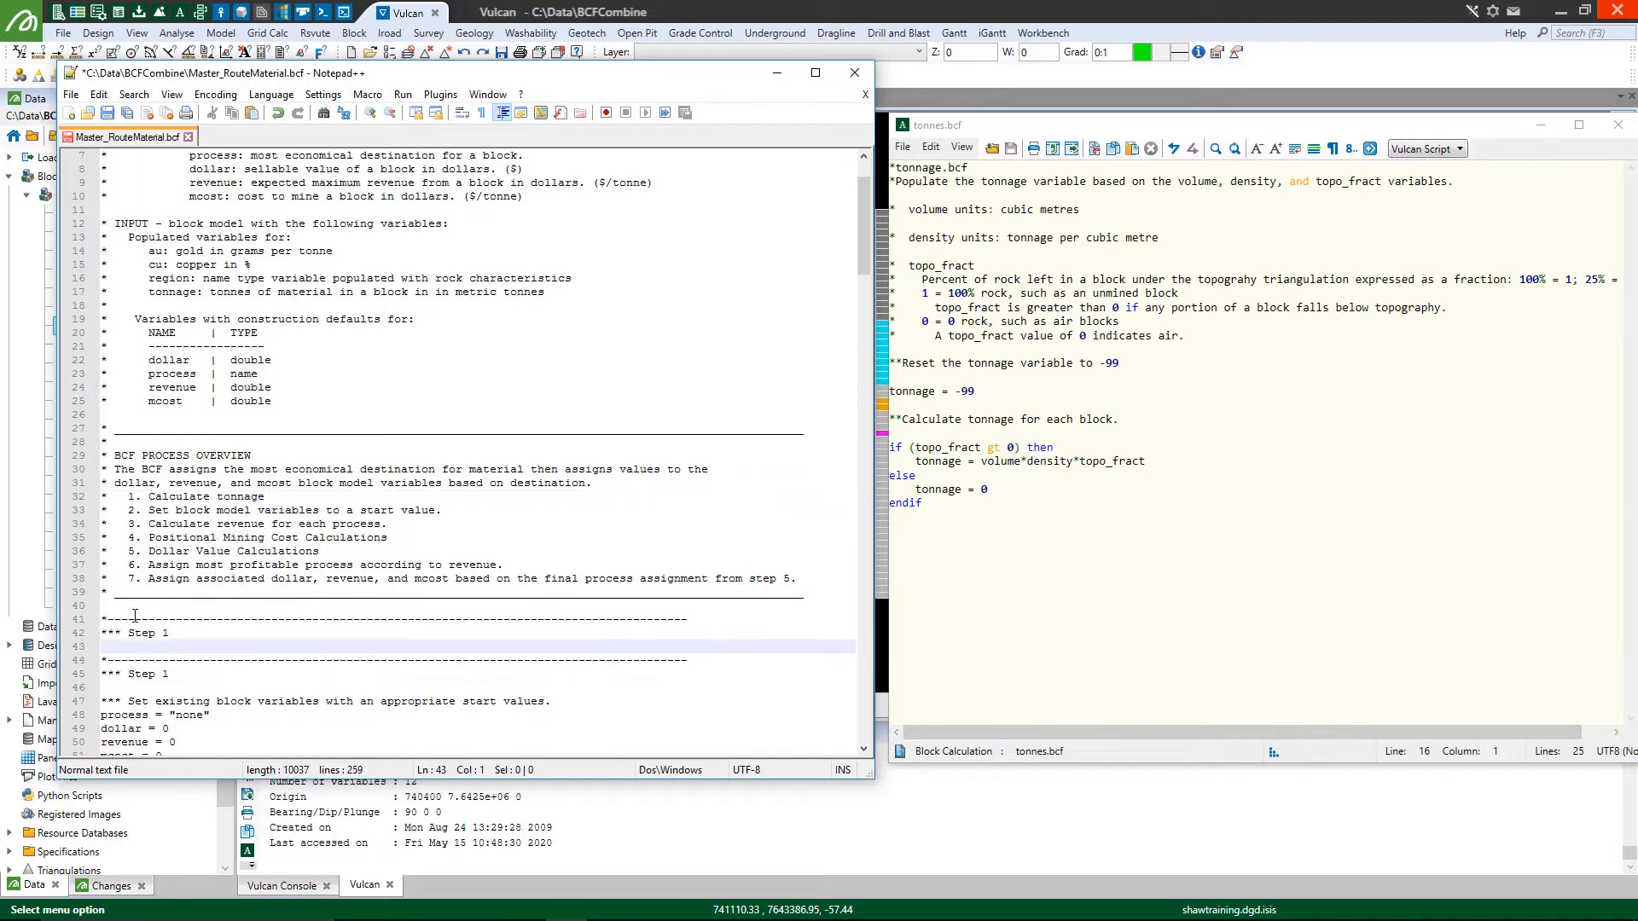
Start the Advanced Reserves Editor, load the full legend and go to report column settings.
left_click(355, 32)
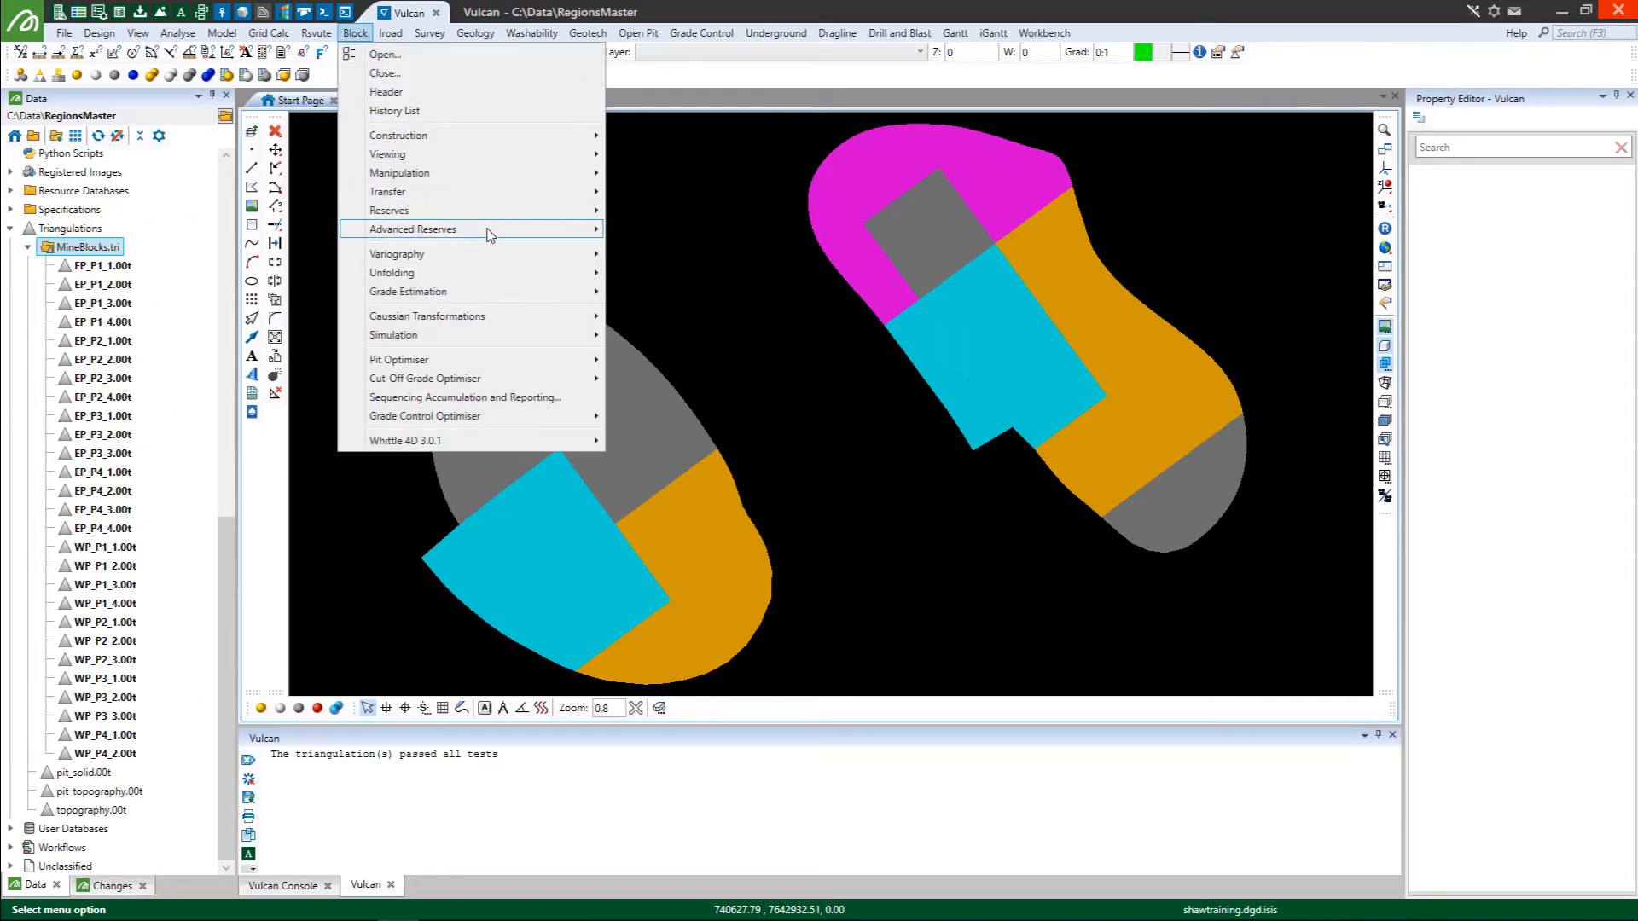
left_click(411, 229)
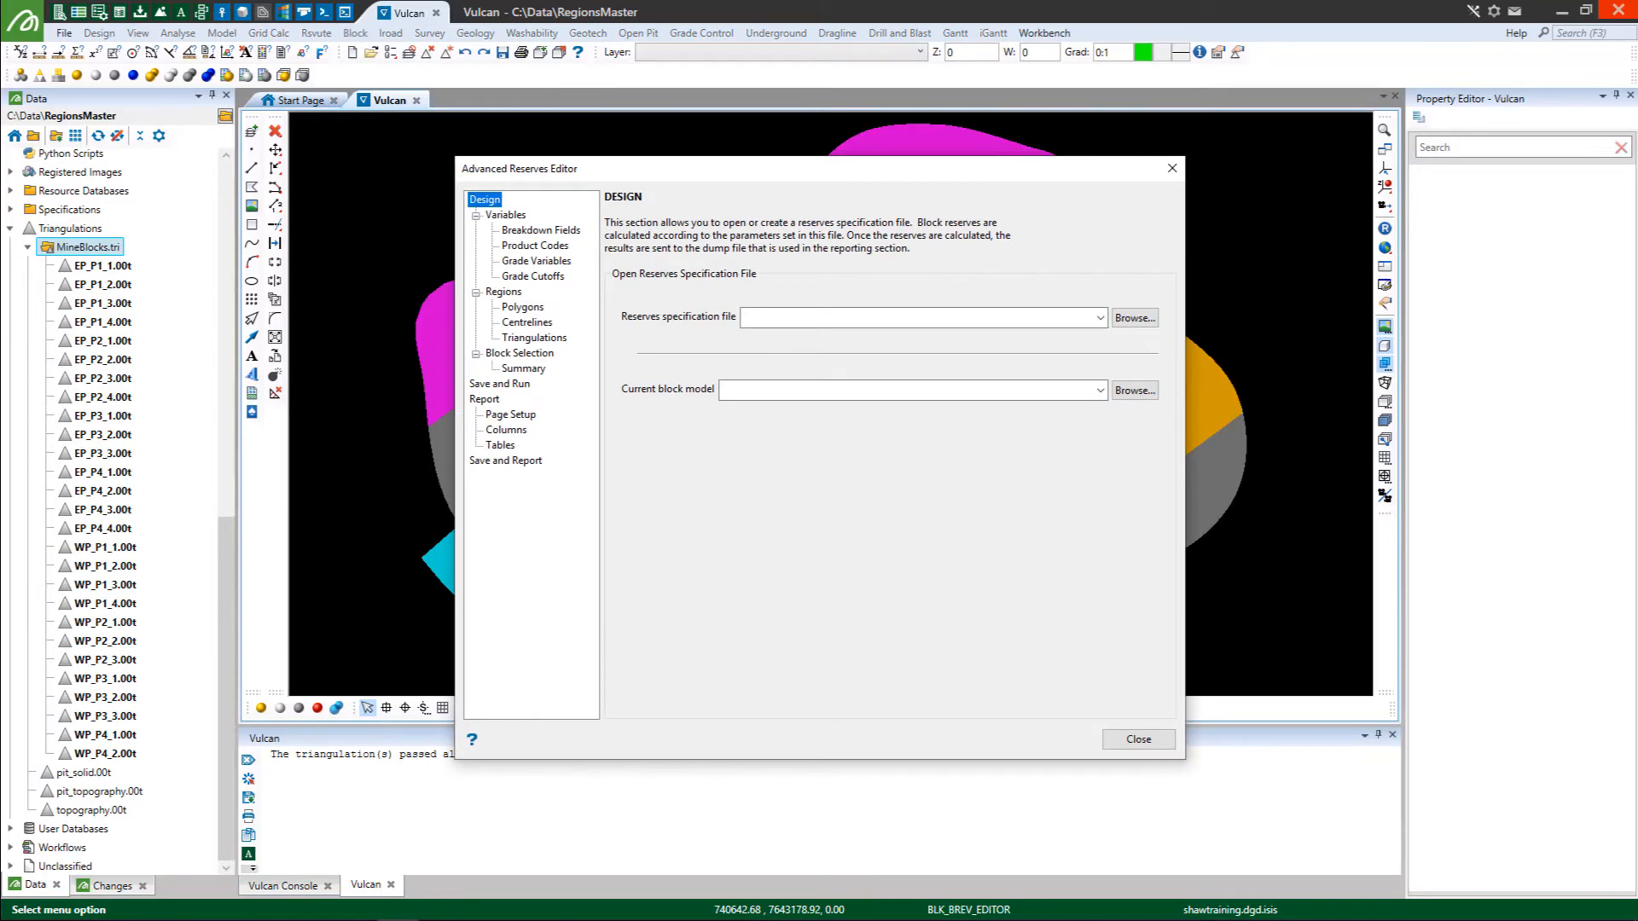
left_click(1136, 739)
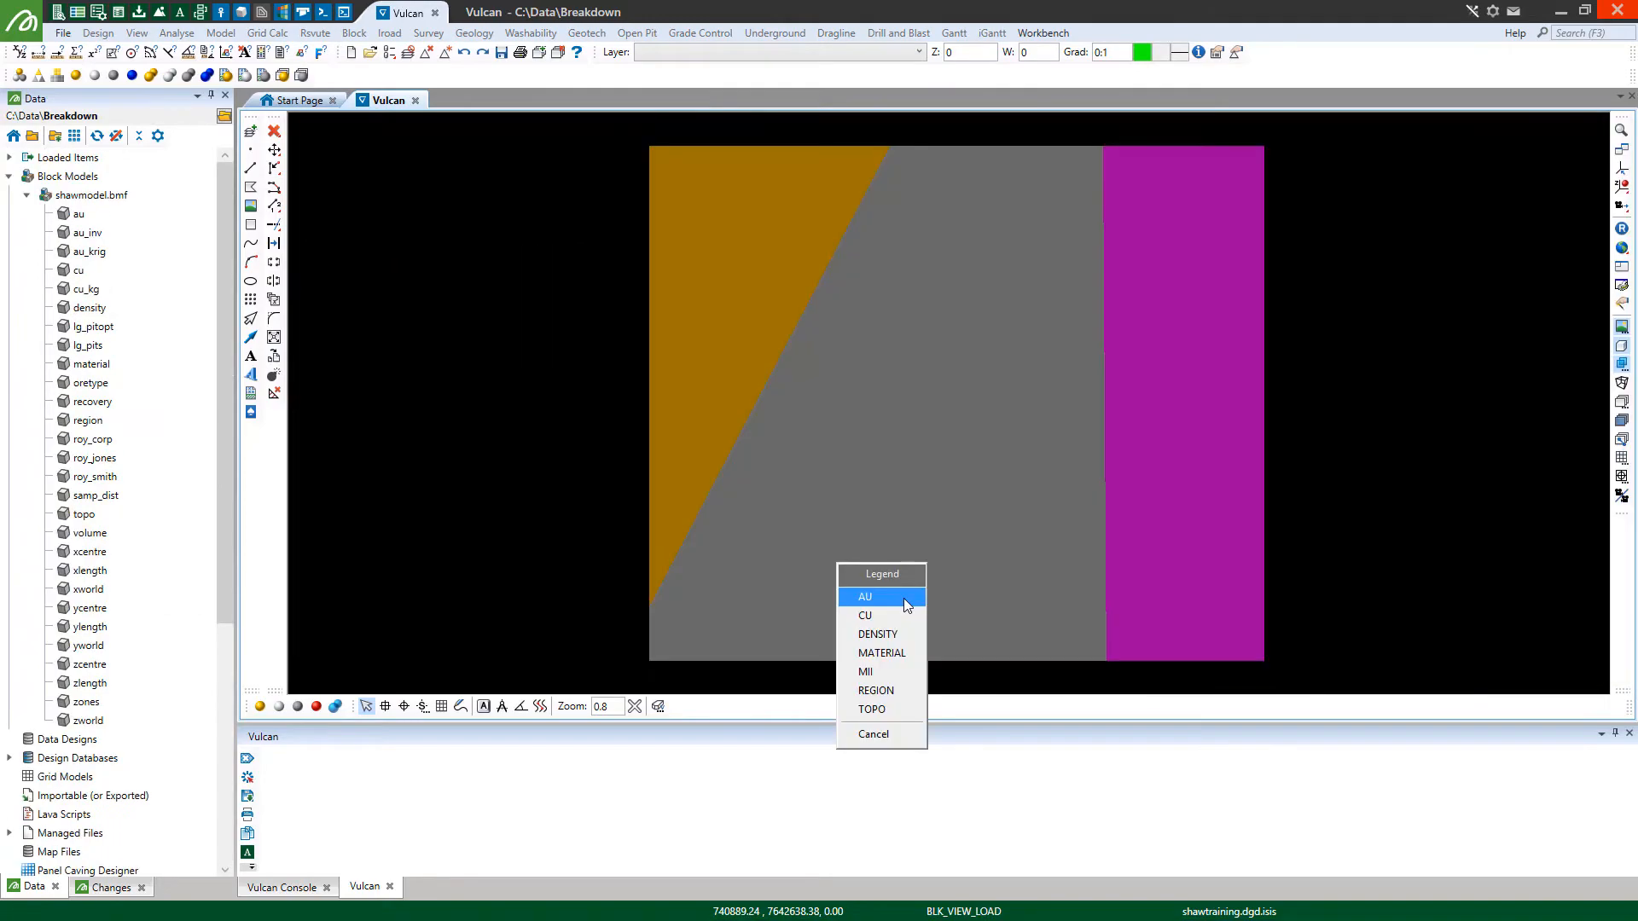
left_click(865, 598)
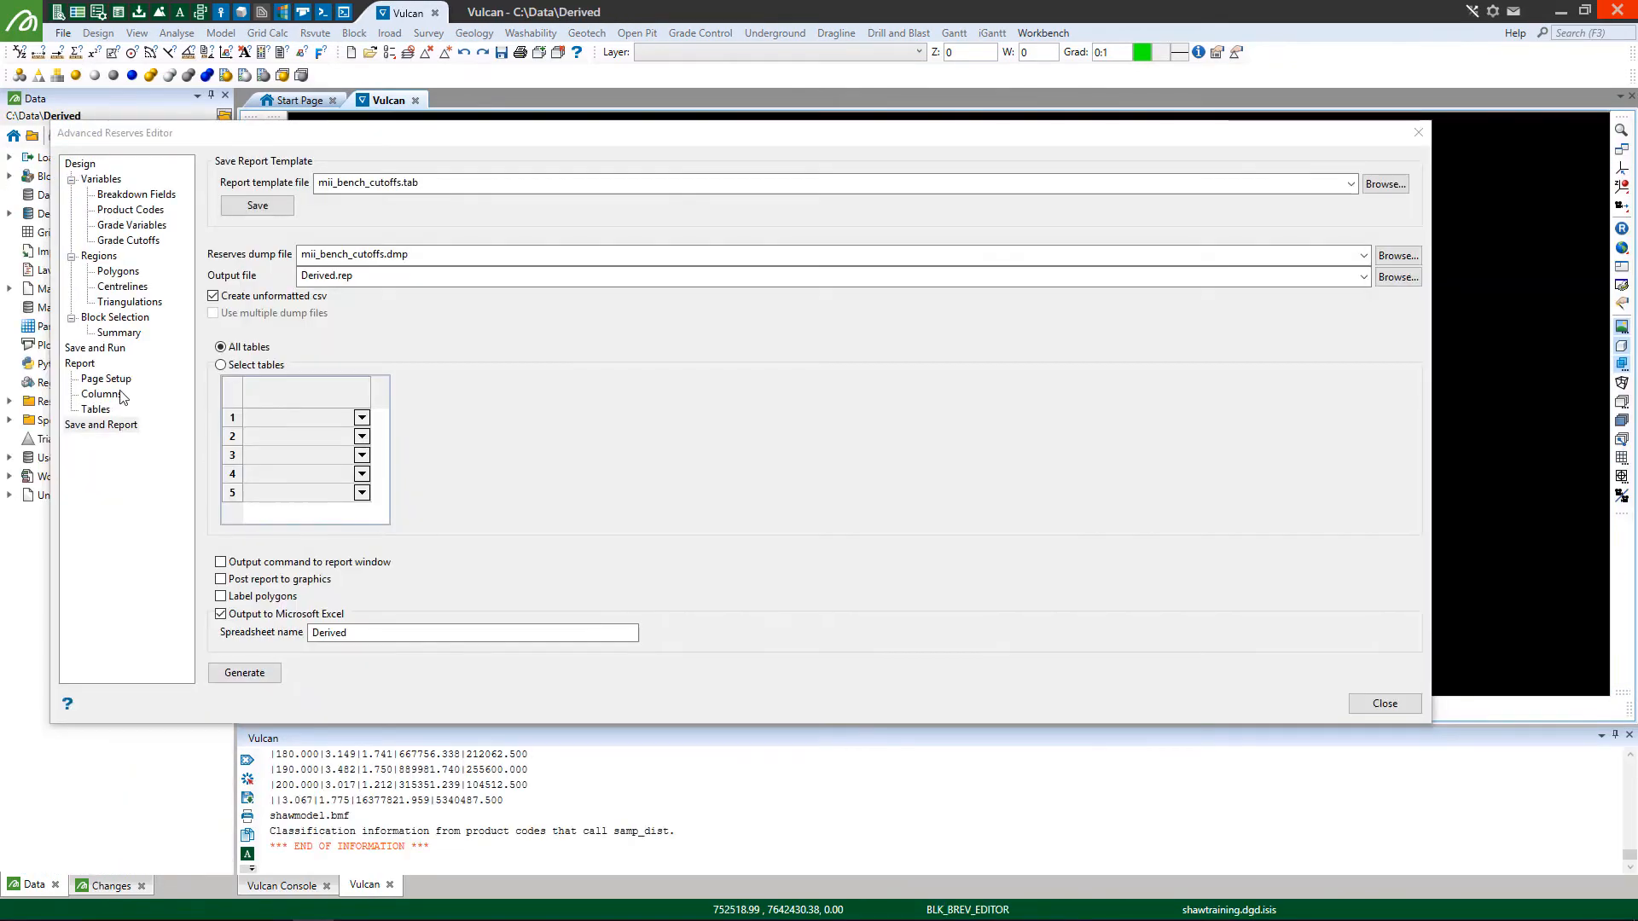
left_click(100, 394)
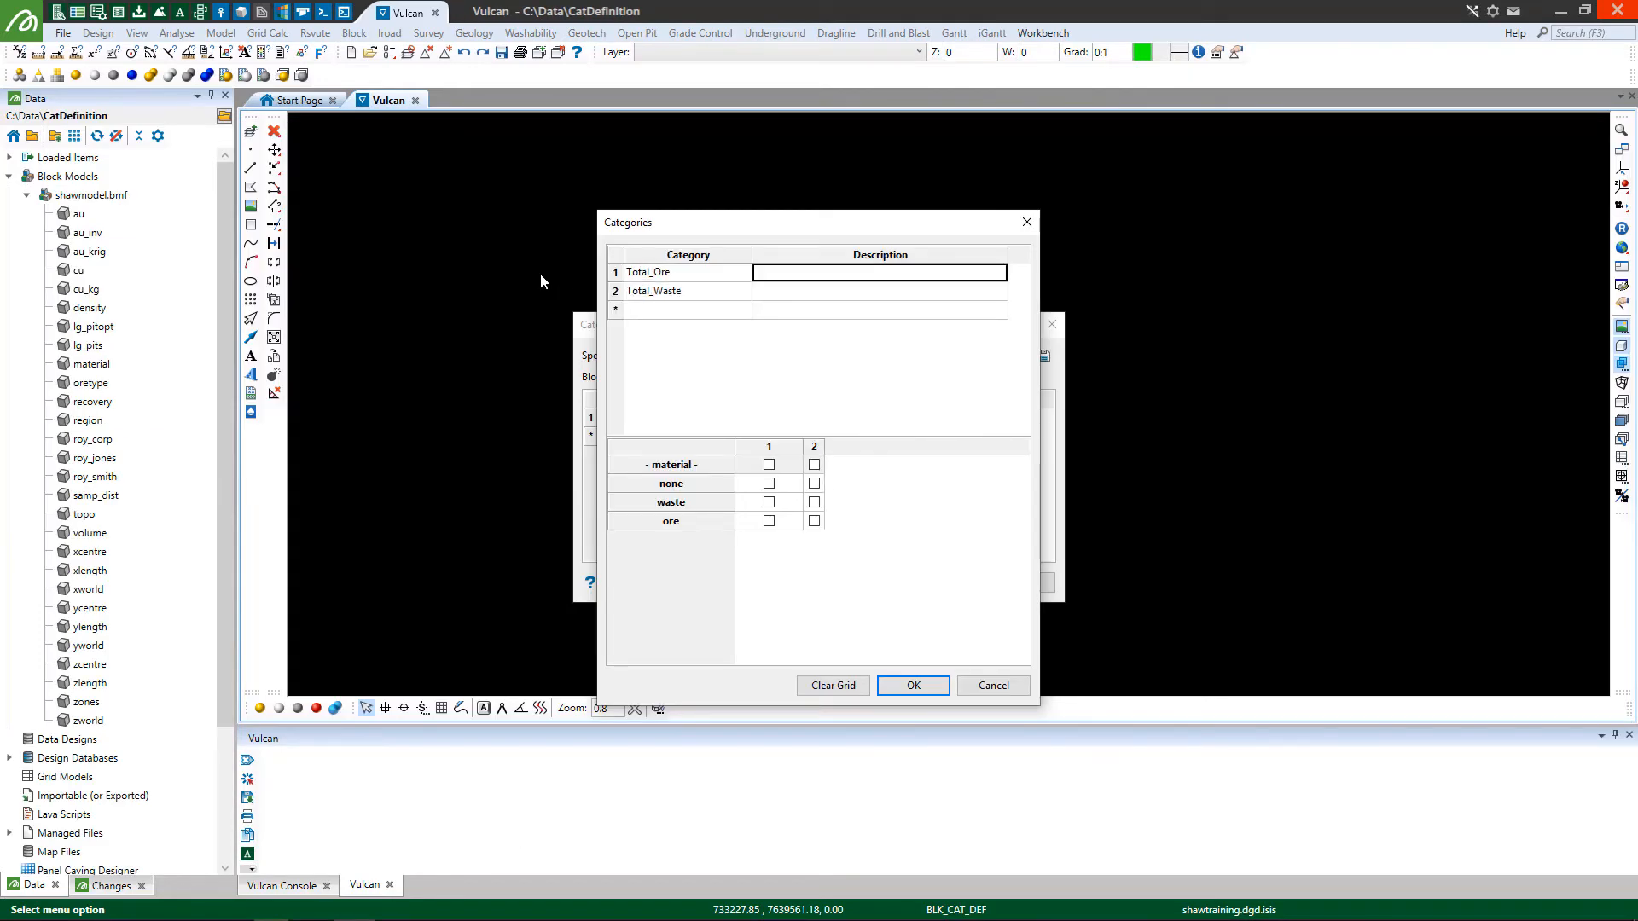
Enter 'Total ore' as the first reserve category name.
type("Total ore")
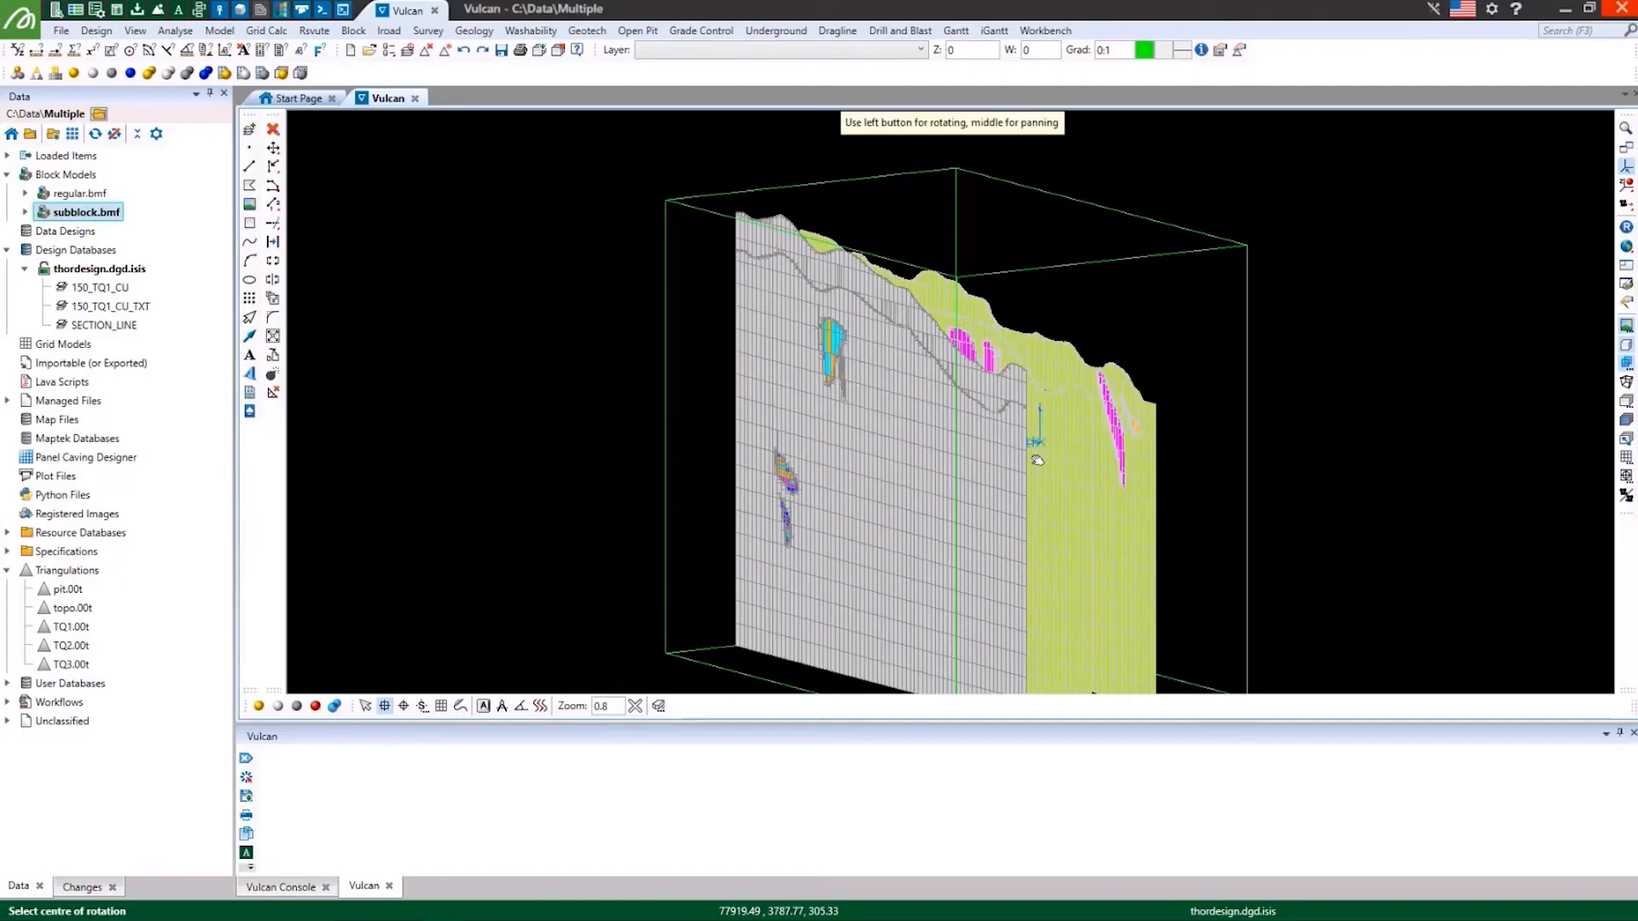
left_click_drag(1035, 461, 850, 554)
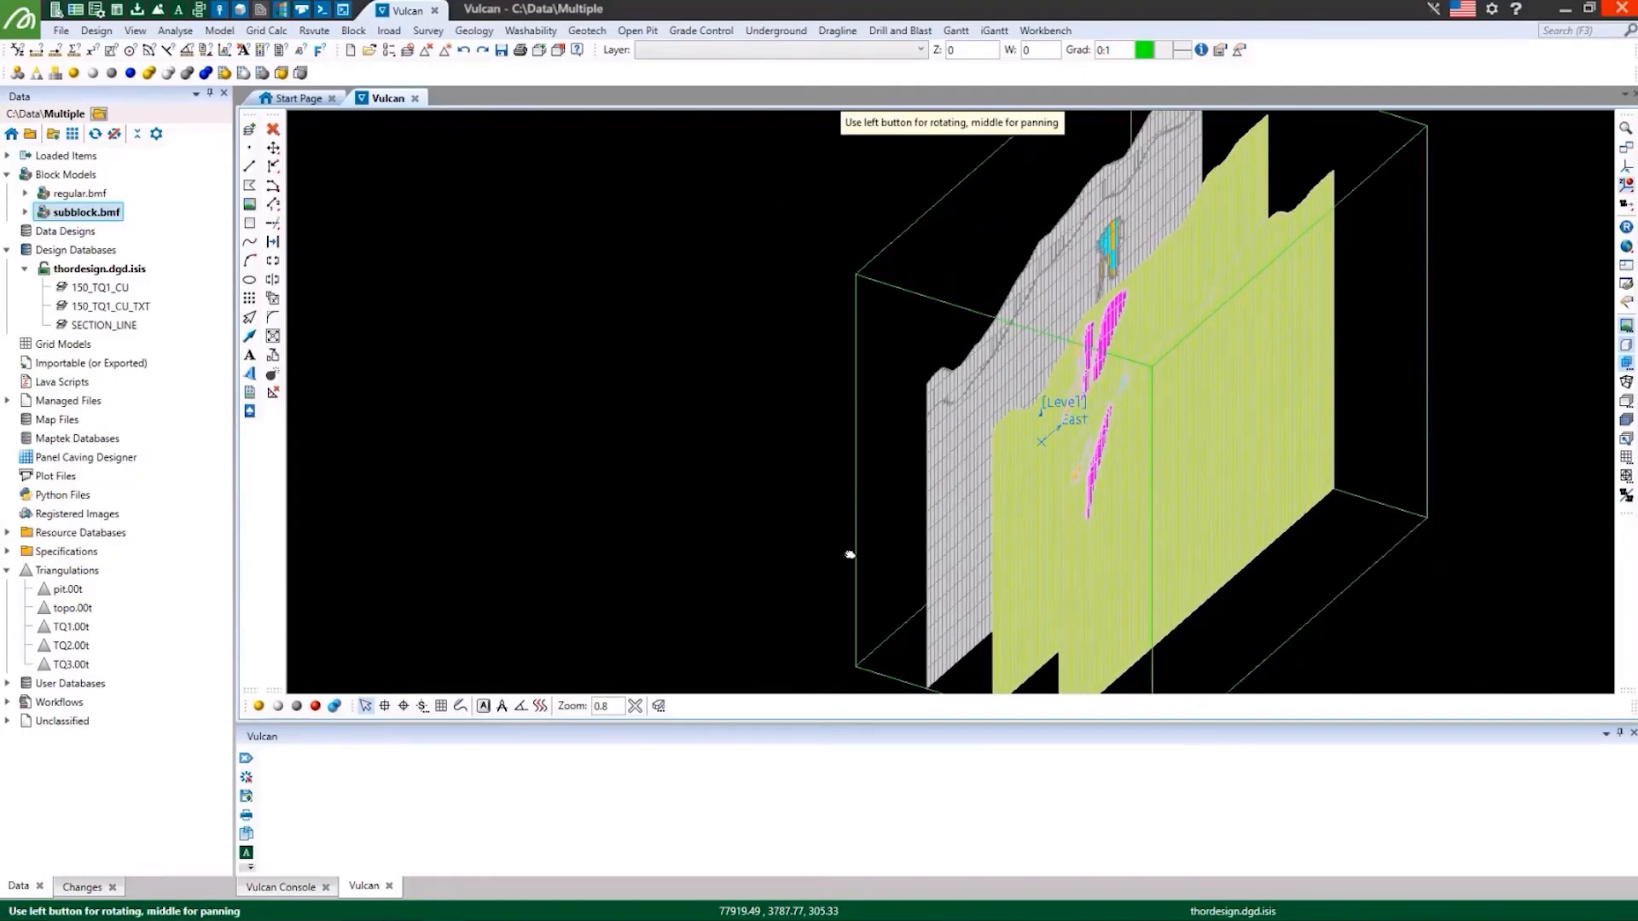